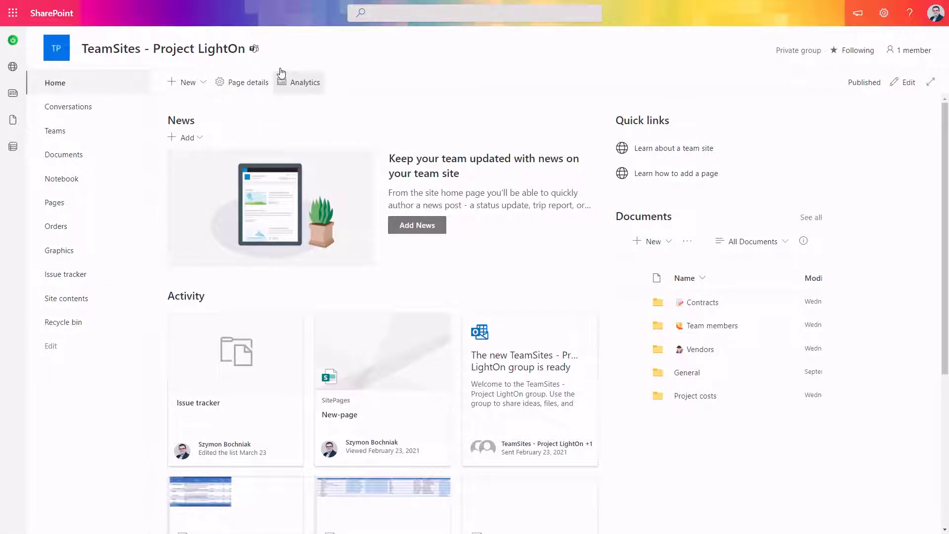
mouse_move(246, 81)
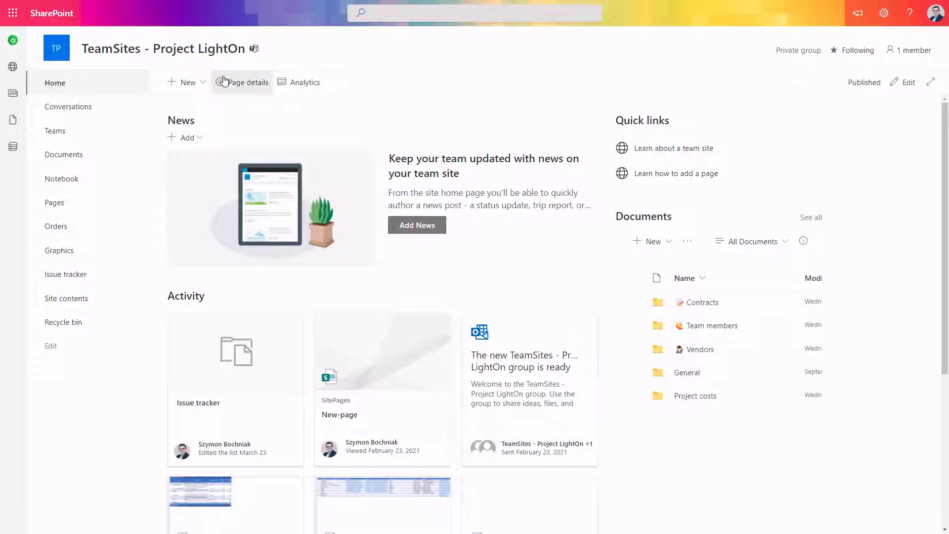
mouse_move(281, 60)
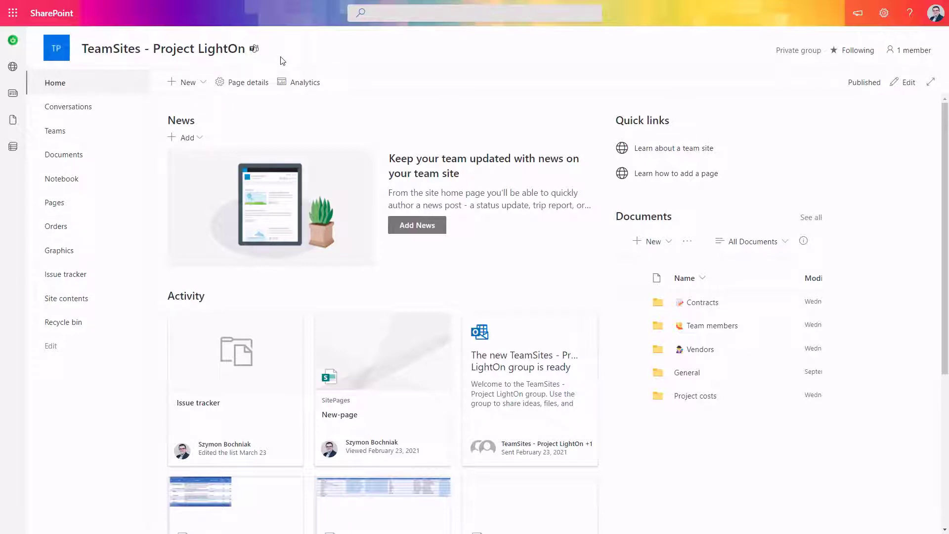
mouse_move(243, 176)
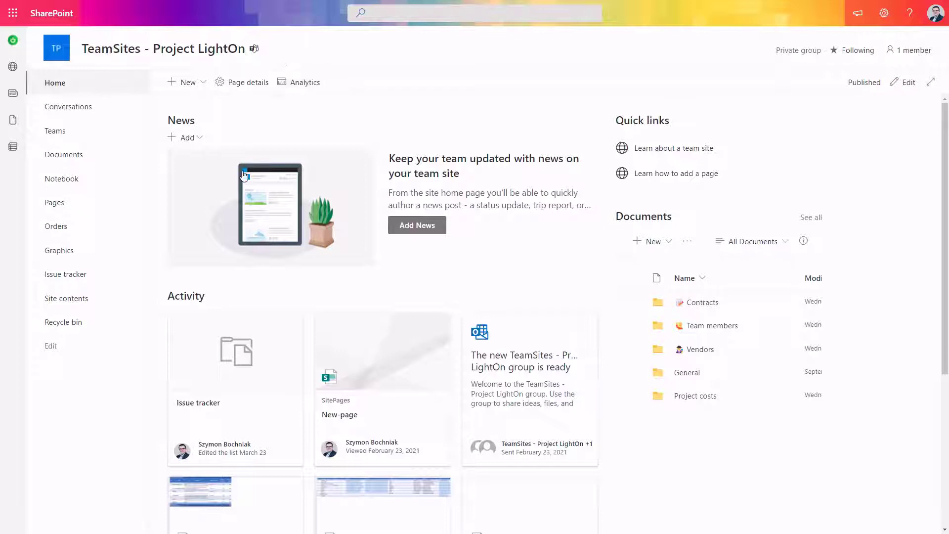
mouse_move(63, 321)
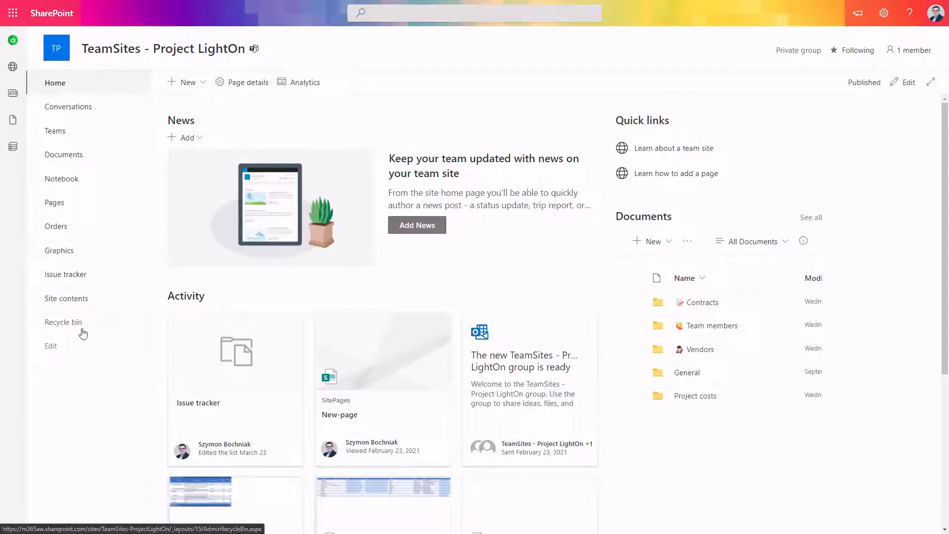
mouse_move(65, 298)
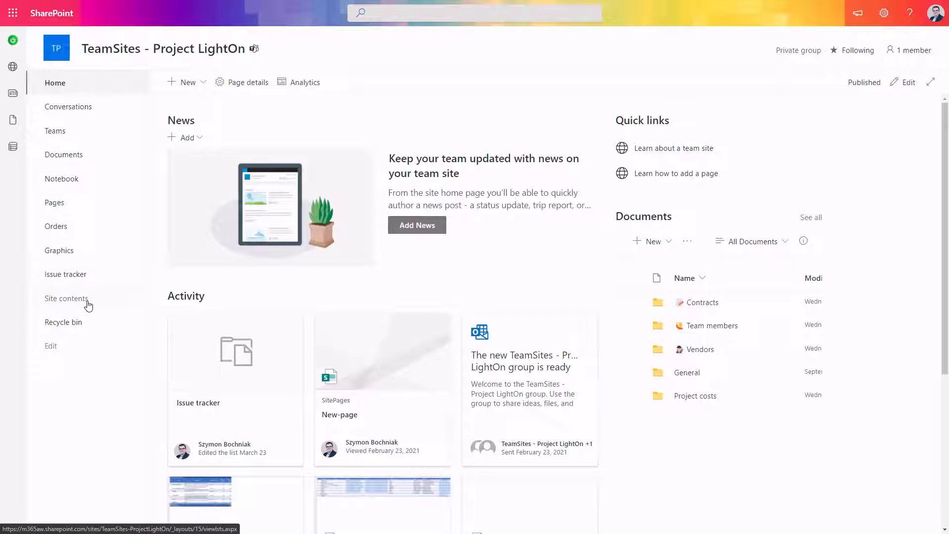
mouse_move(97, 297)
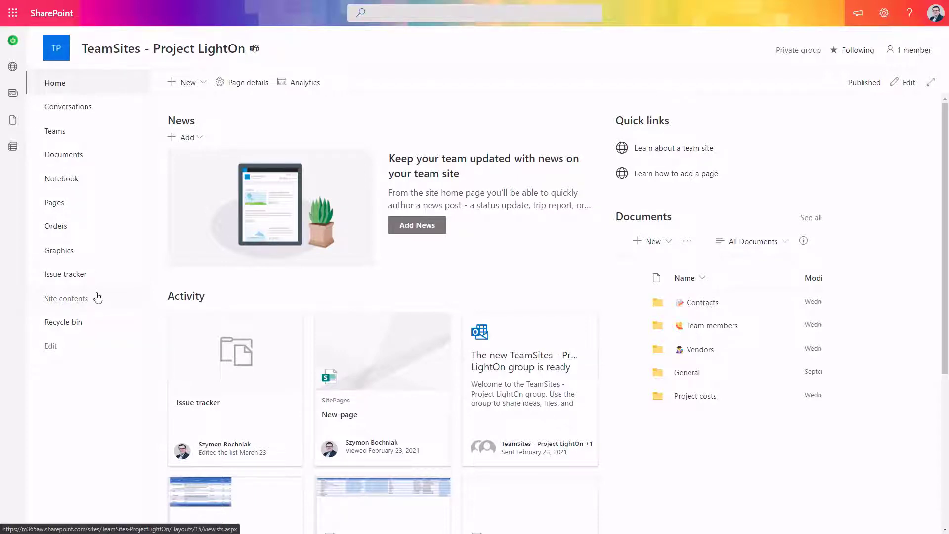
mouse_move(65, 273)
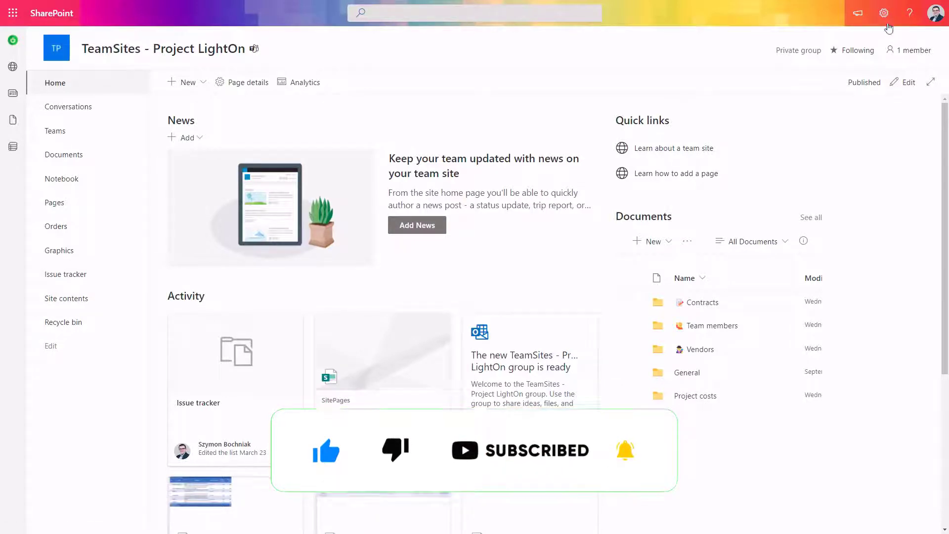
Step: Set the site navigation to Horizontal orientation with Cascading menu style and save
click(884, 12)
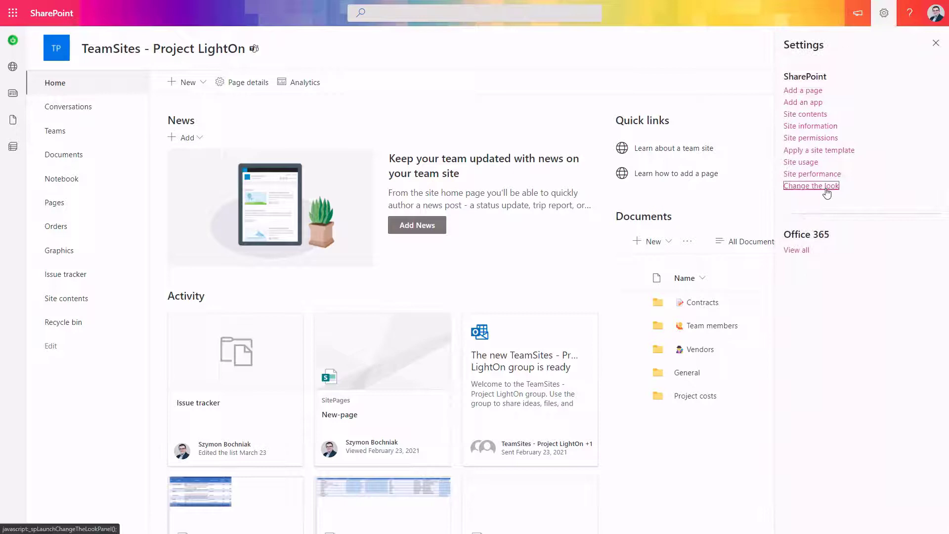
click(810, 186)
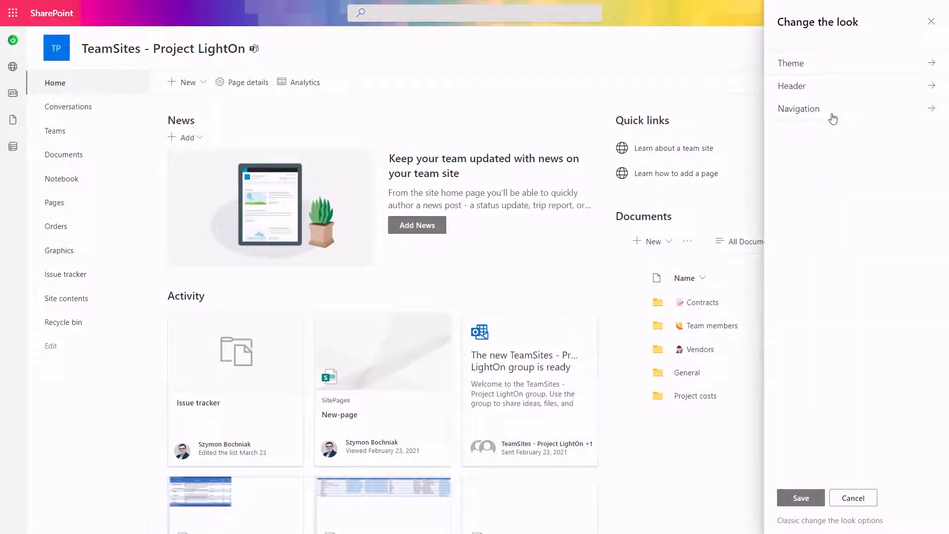
click(798, 109)
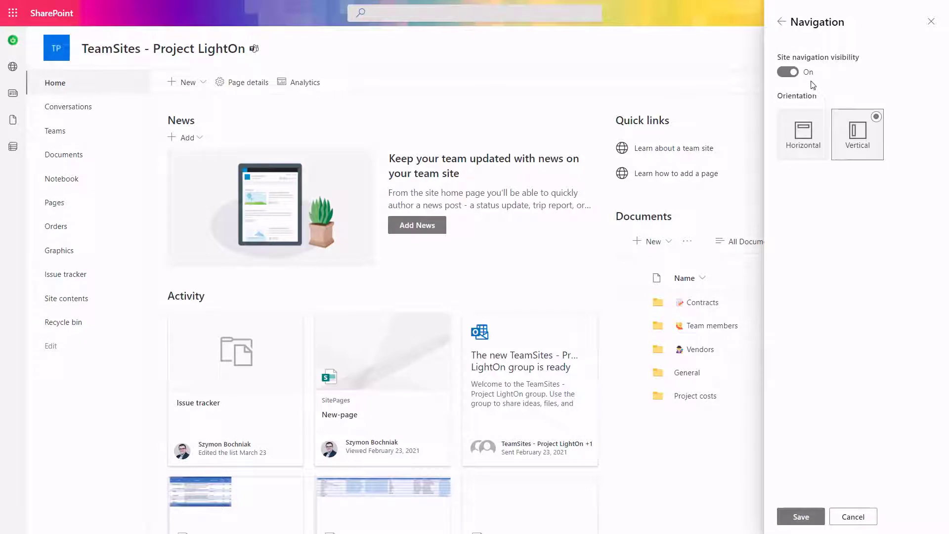
click(787, 71)
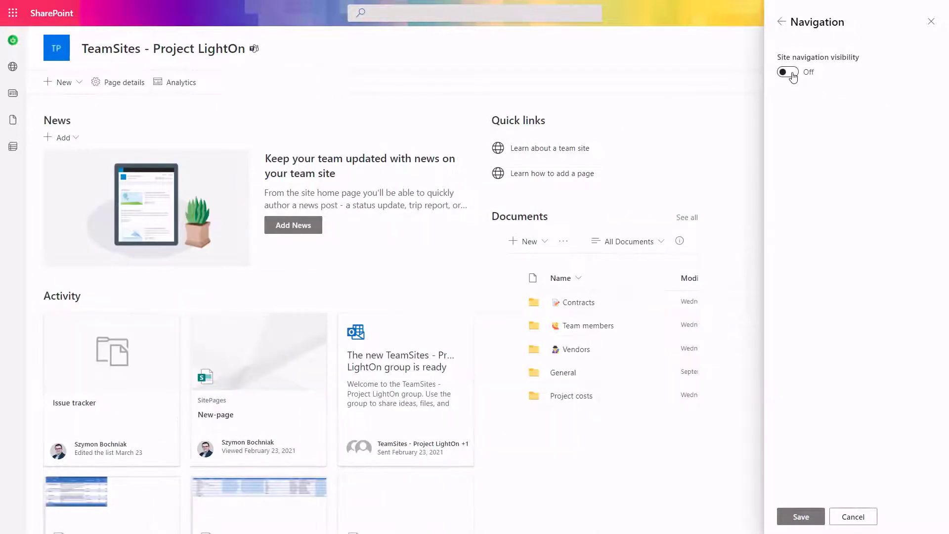
click(788, 71)
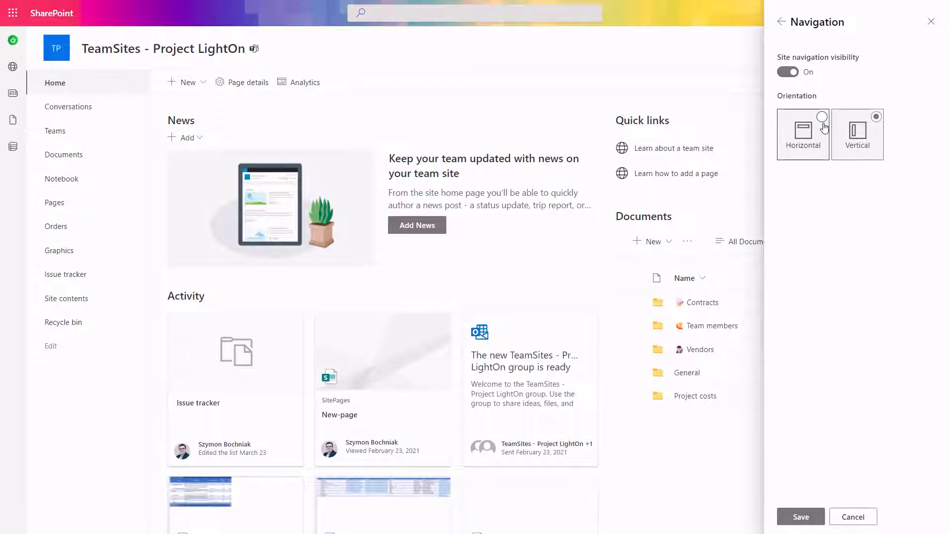
click(802, 134)
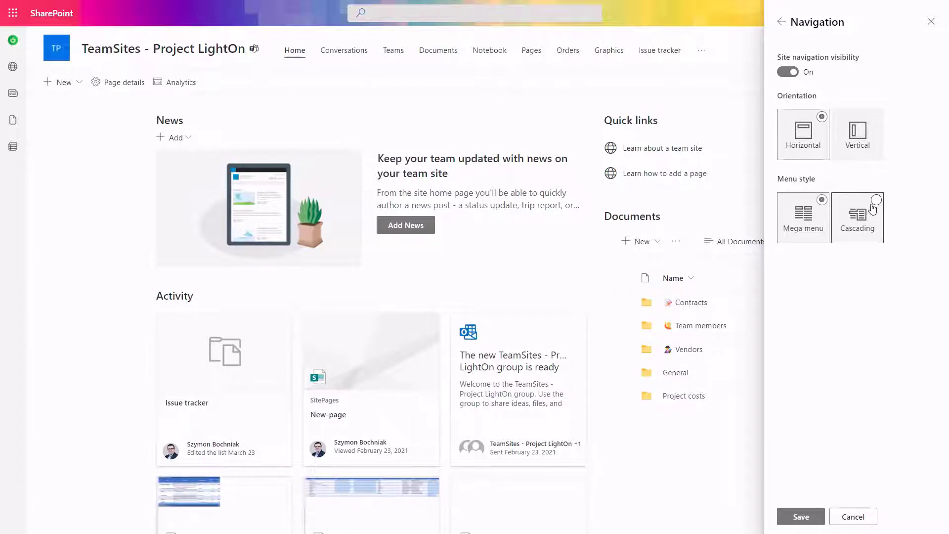
click(876, 199)
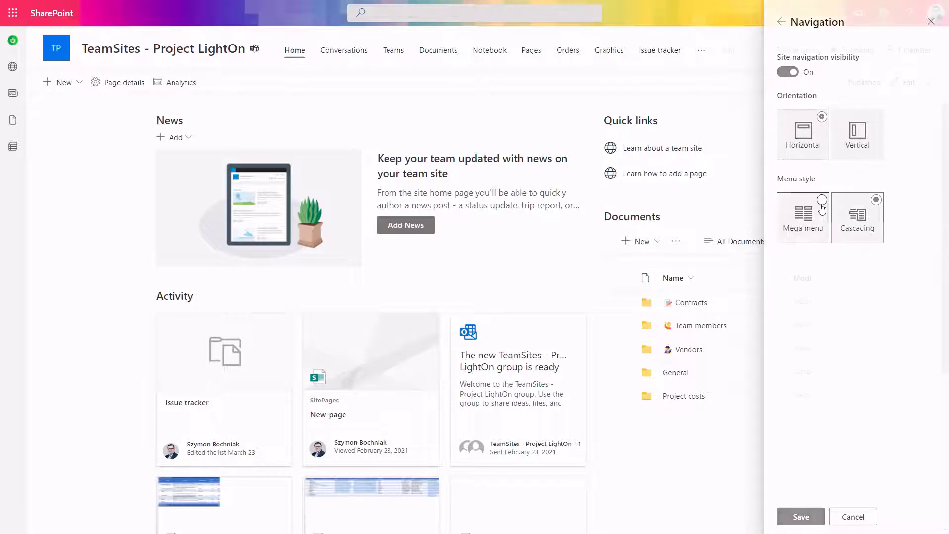
click(701, 51)
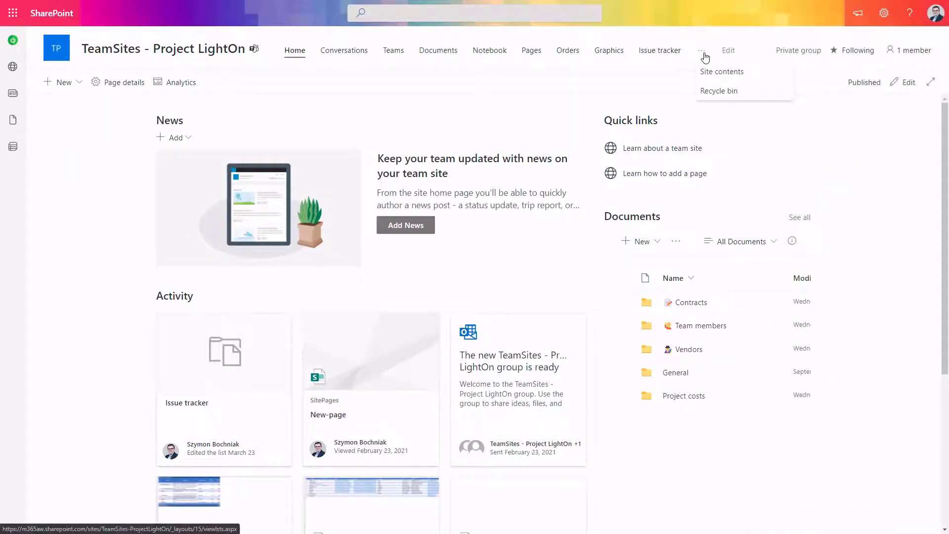
mouse_move(720, 91)
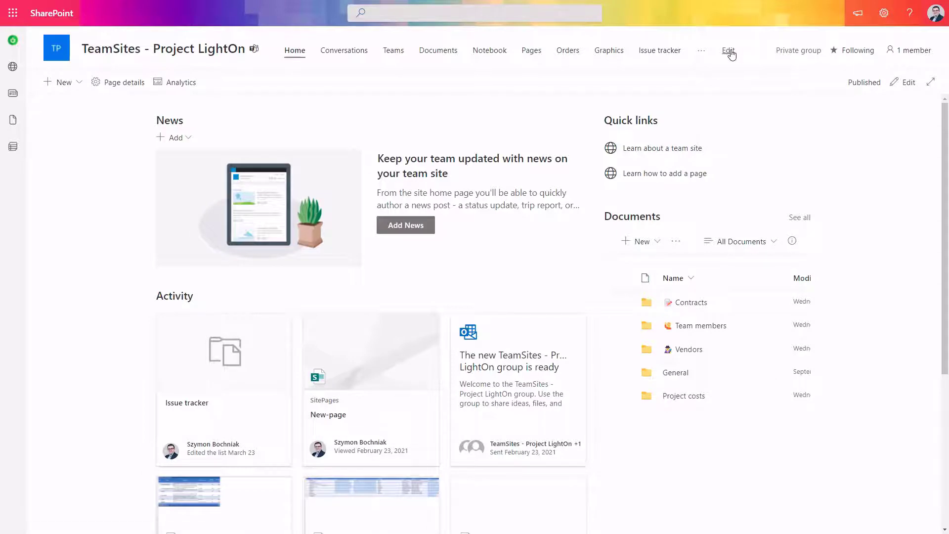
Step: Open the Edit navigation pane from the end of the top navigation bar
click(728, 50)
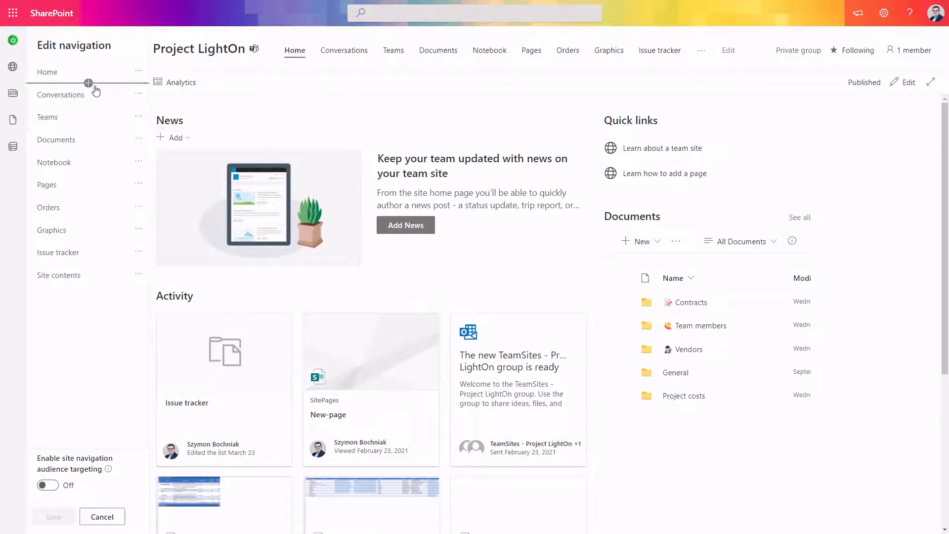
Step: Add Label entries Apps and Files, nest links like Notebook as sub links, and save
click(88, 83)
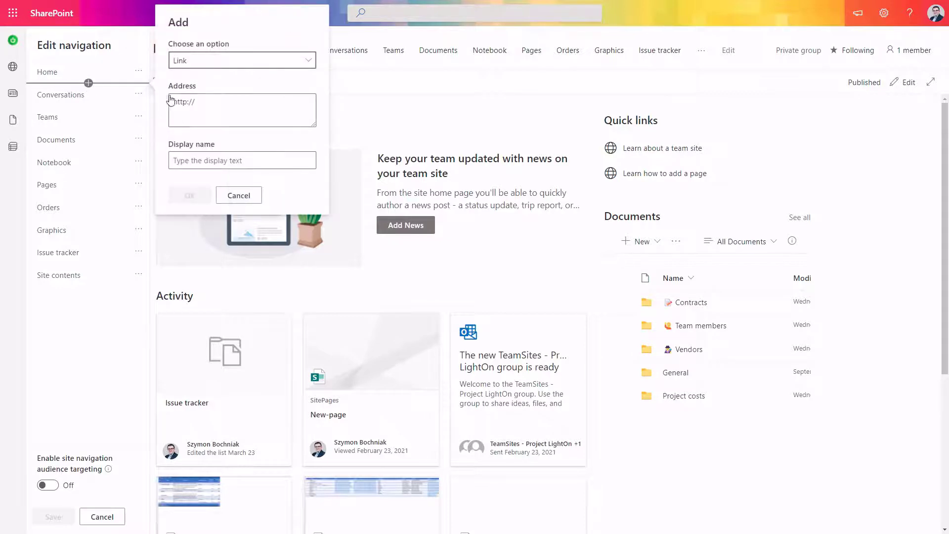
click(241, 60)
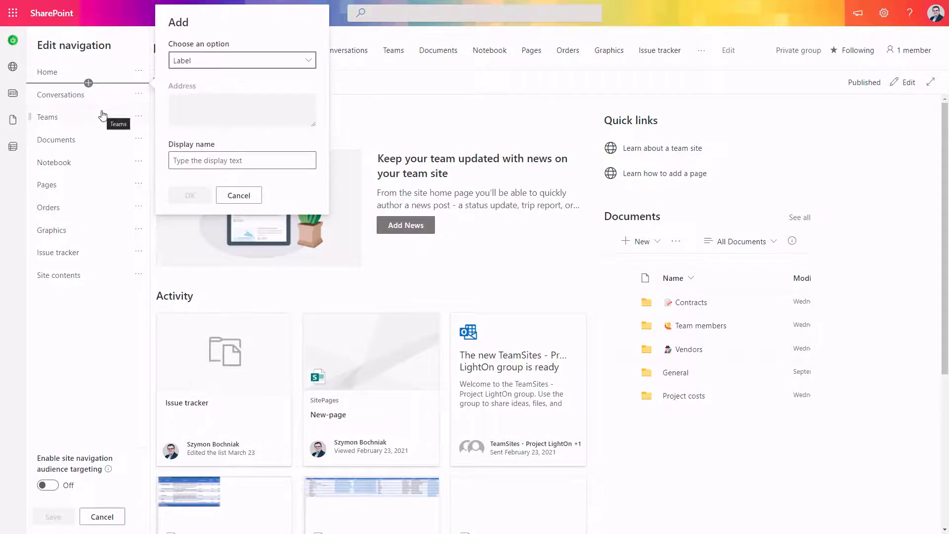
click(238, 195)
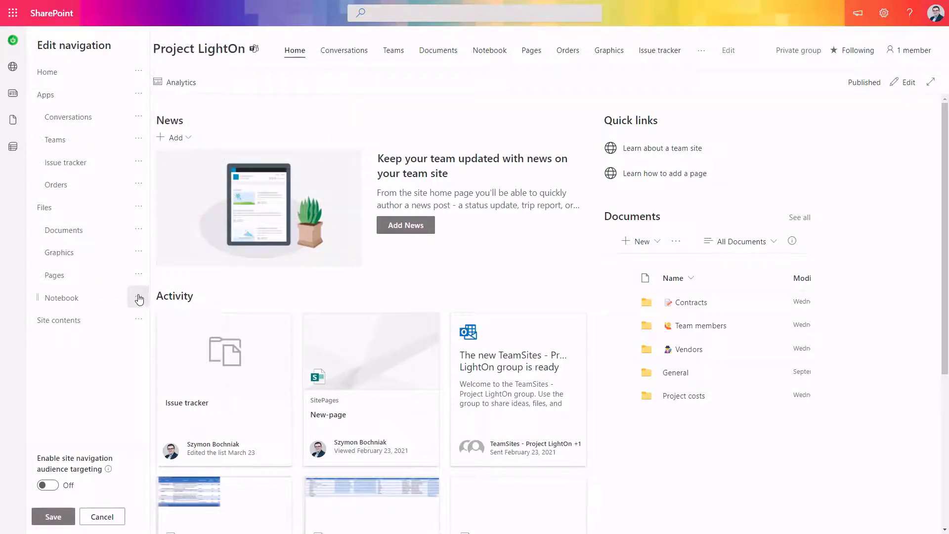
click(138, 297)
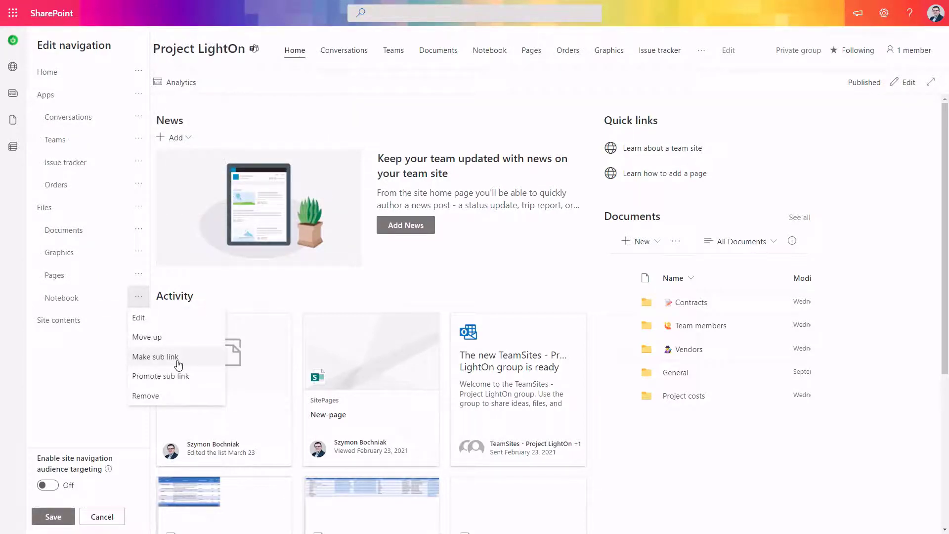
mouse_move(124, 342)
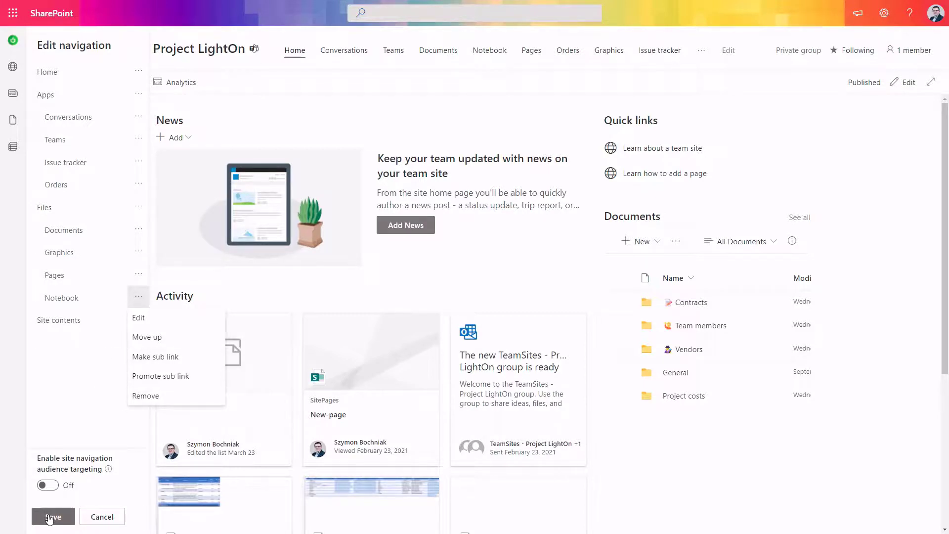
click(53, 516)
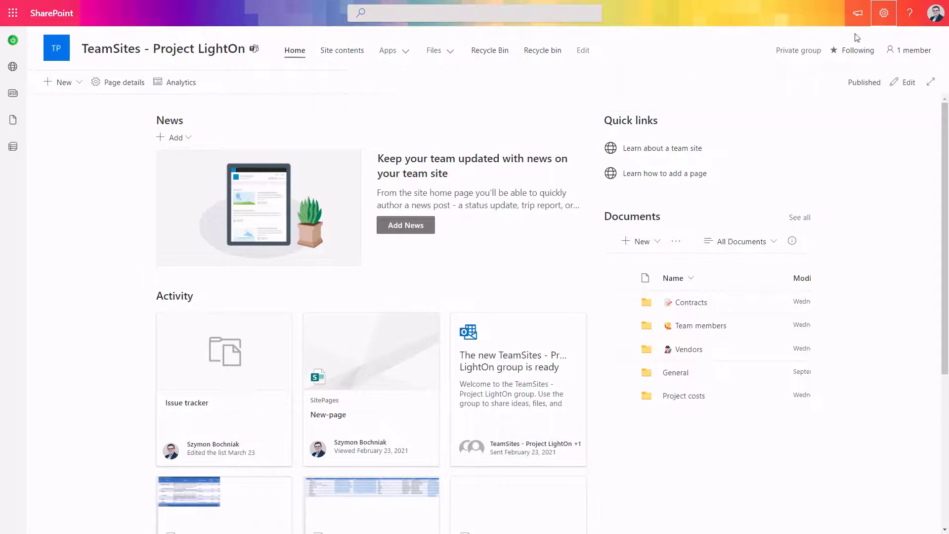
Step: Expand the Apps drop-down to show Conversations, Teams, Issue tracker and Orders
click(884, 12)
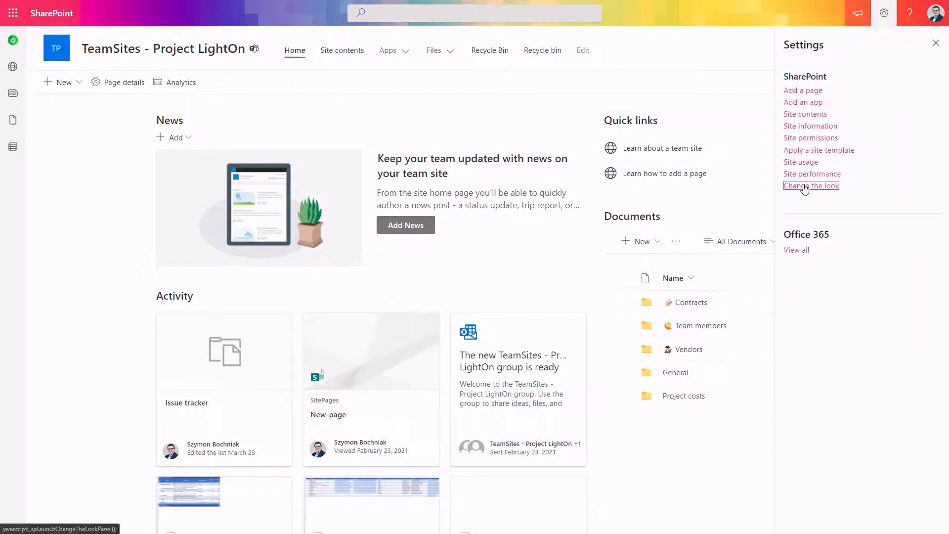
click(810, 185)
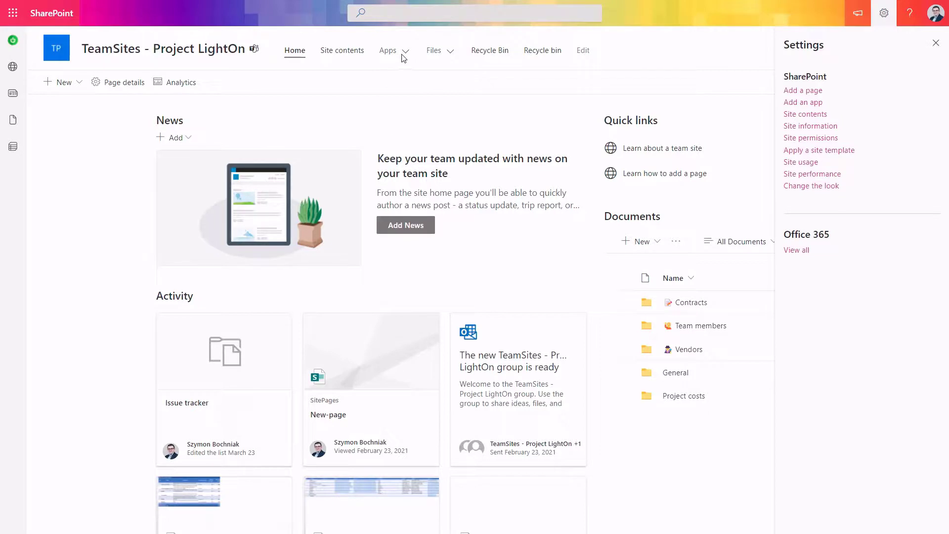
click(388, 51)
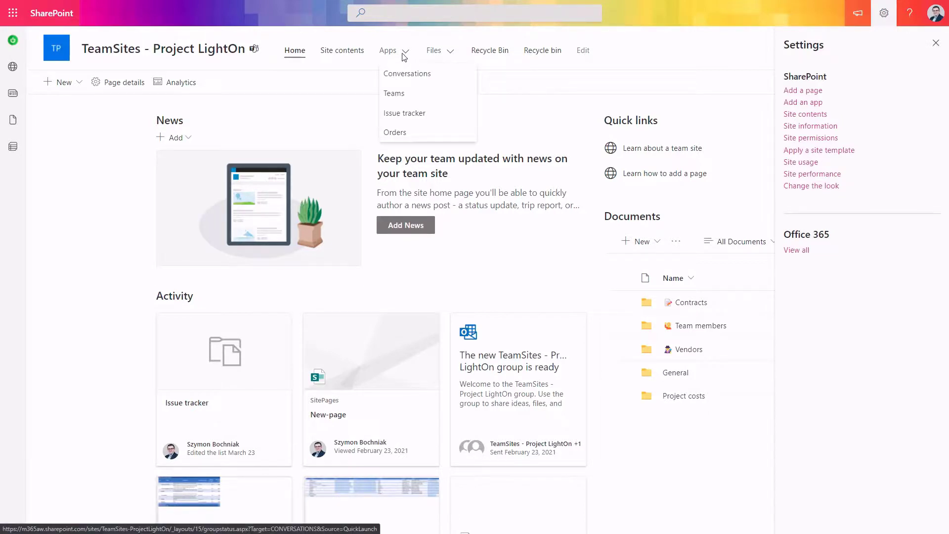